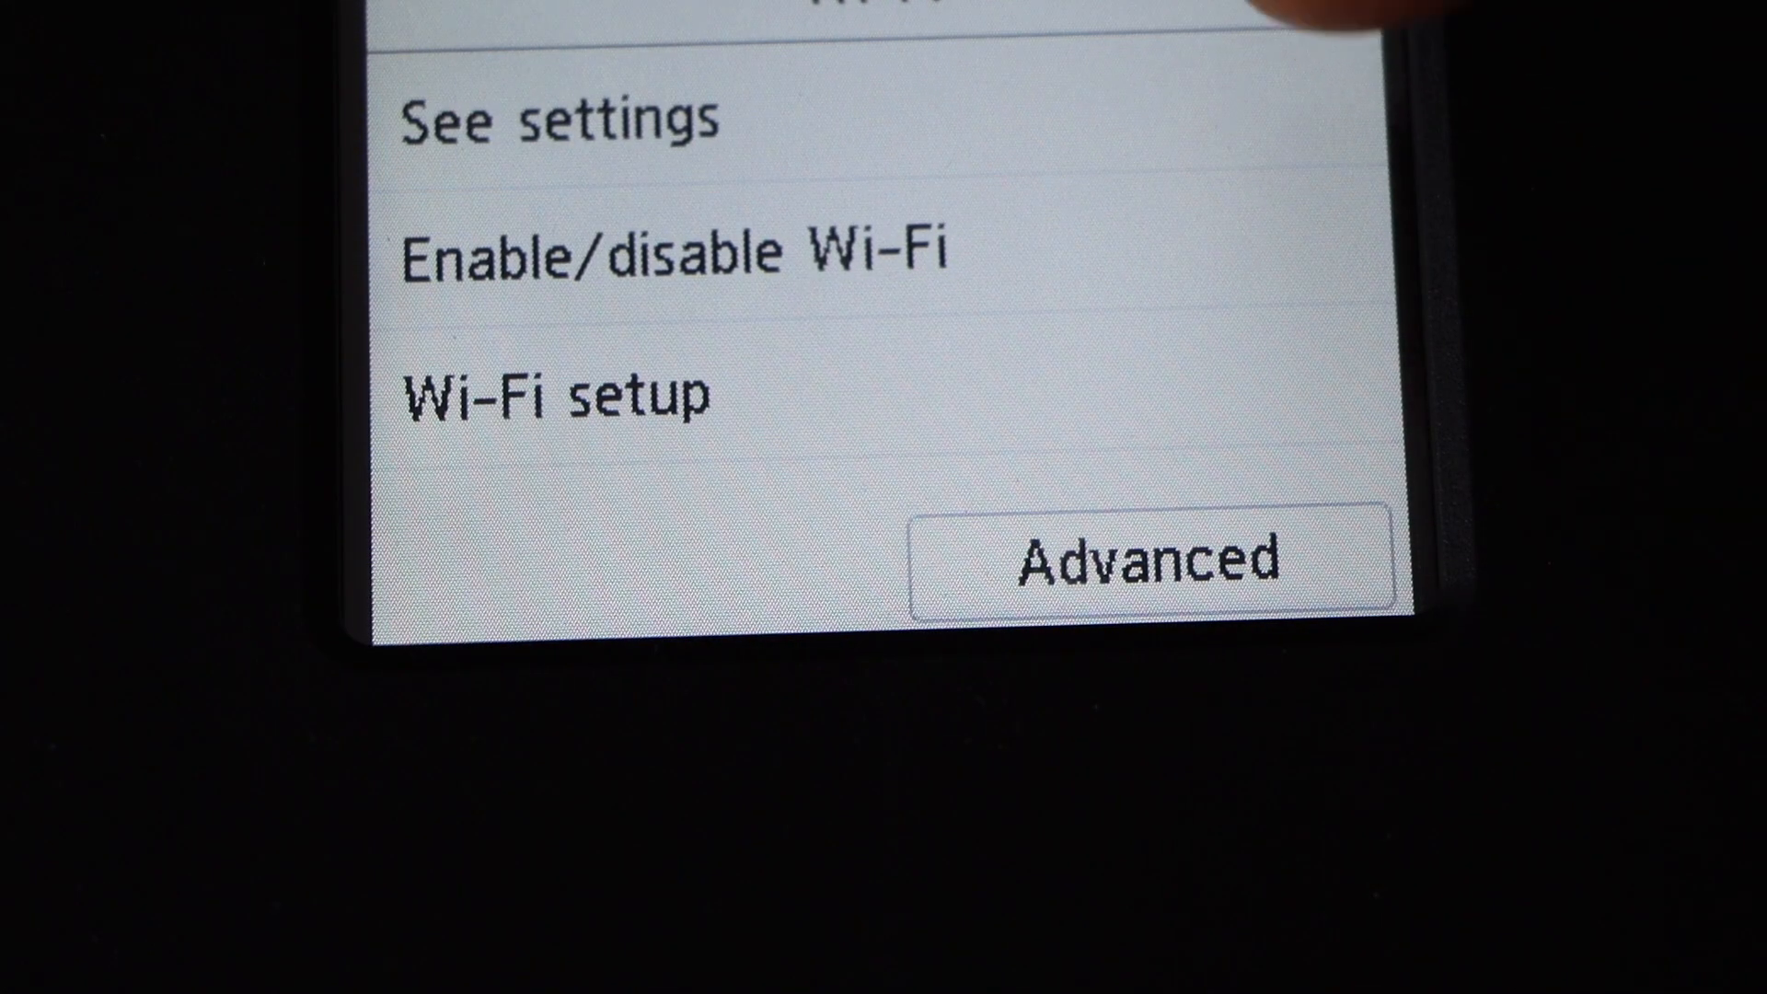
# Step: View the Canon printer's current Wi-Fi network settings via See settings
pyautogui.click(558, 397)
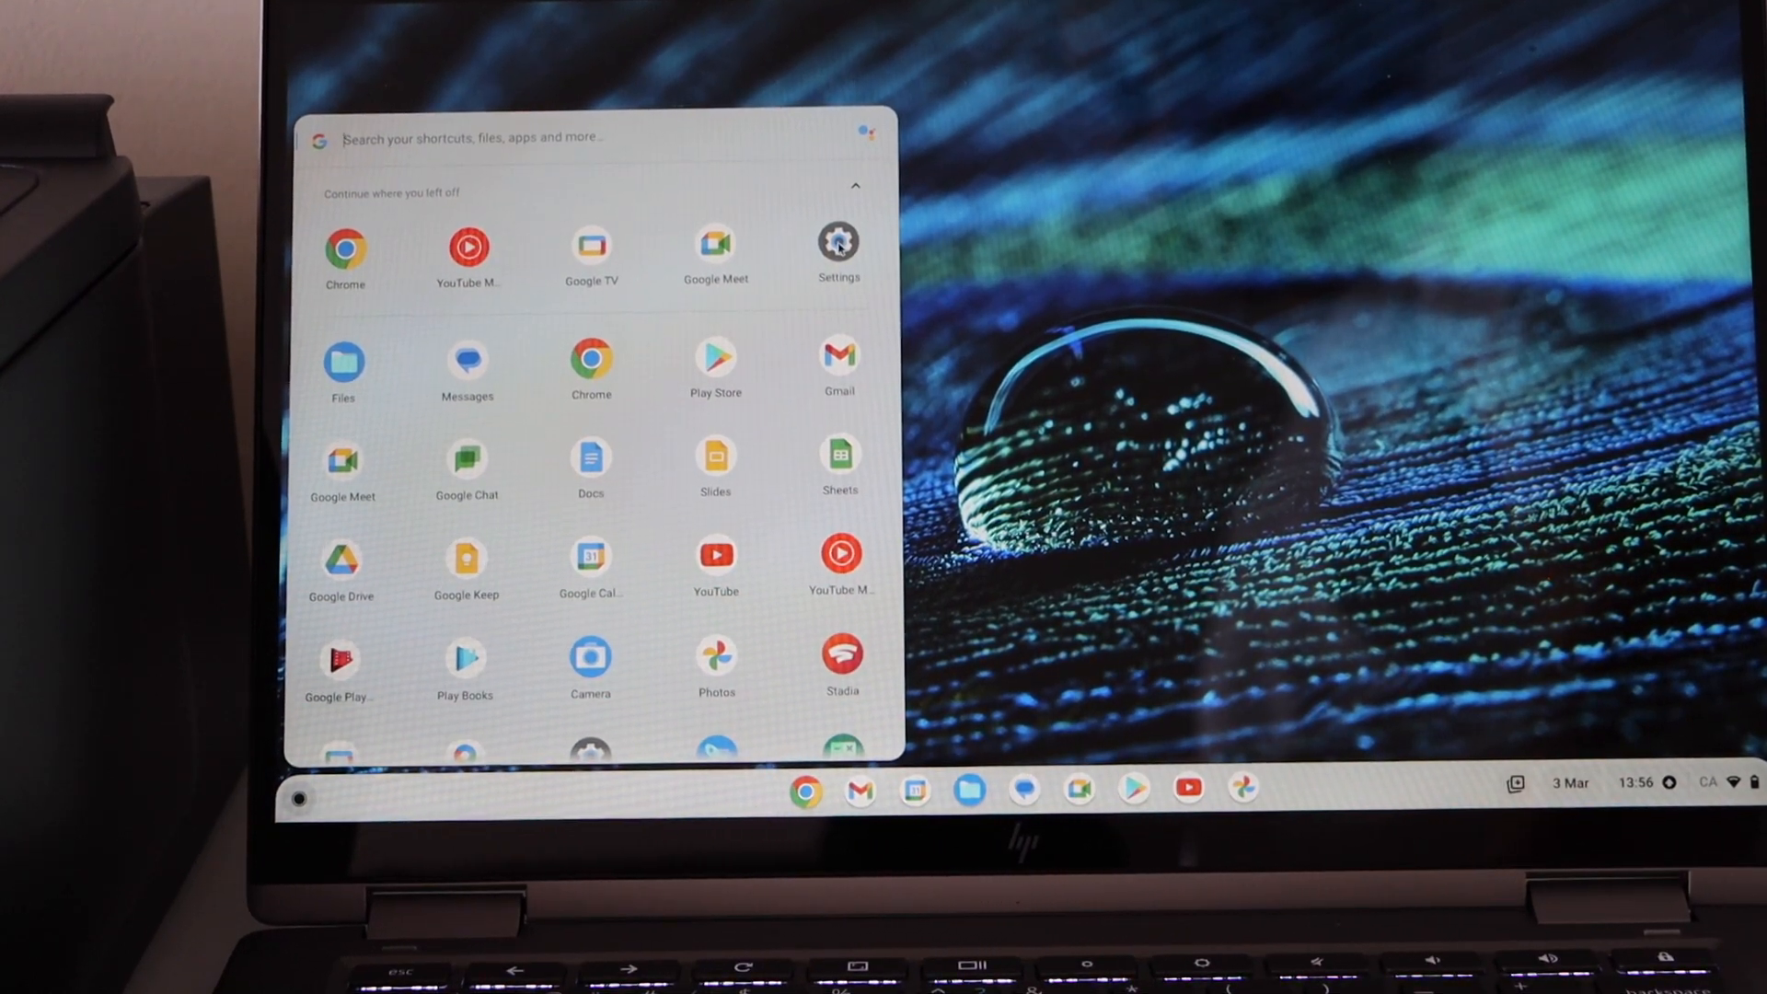
# Step: Open Settings from the launcher and go to the Print and scan section
pyautogui.click(838, 242)
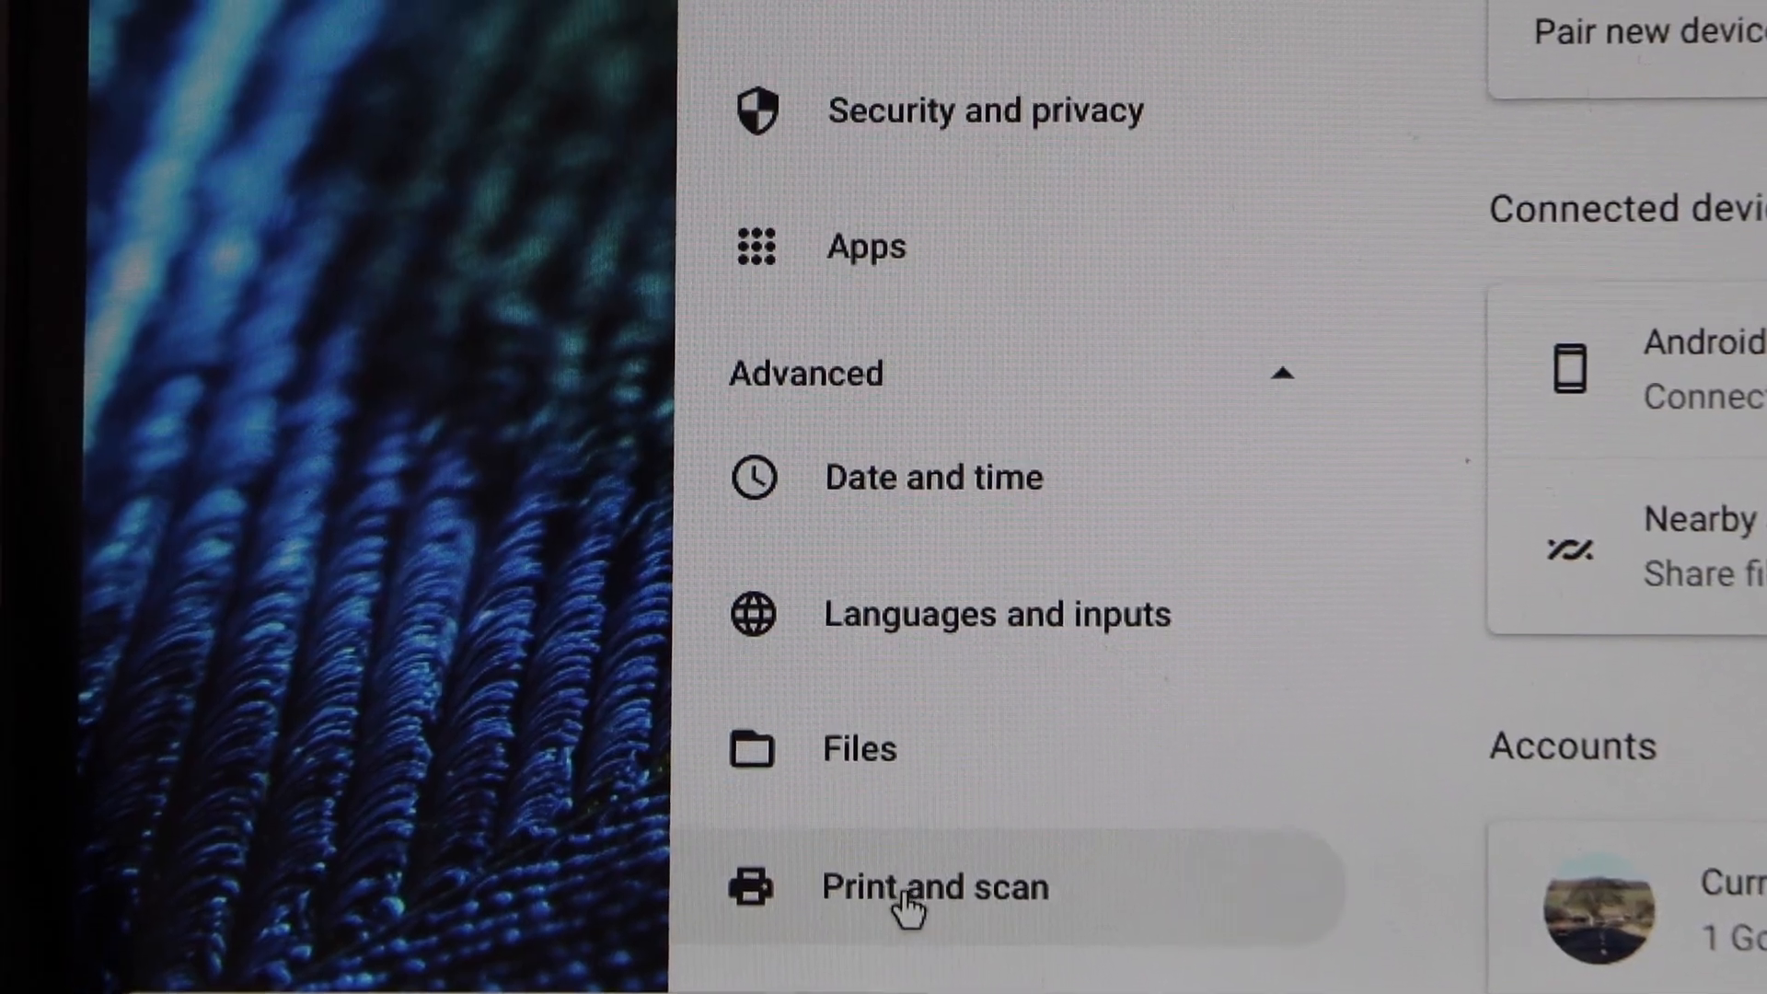
pyautogui.click(933, 887)
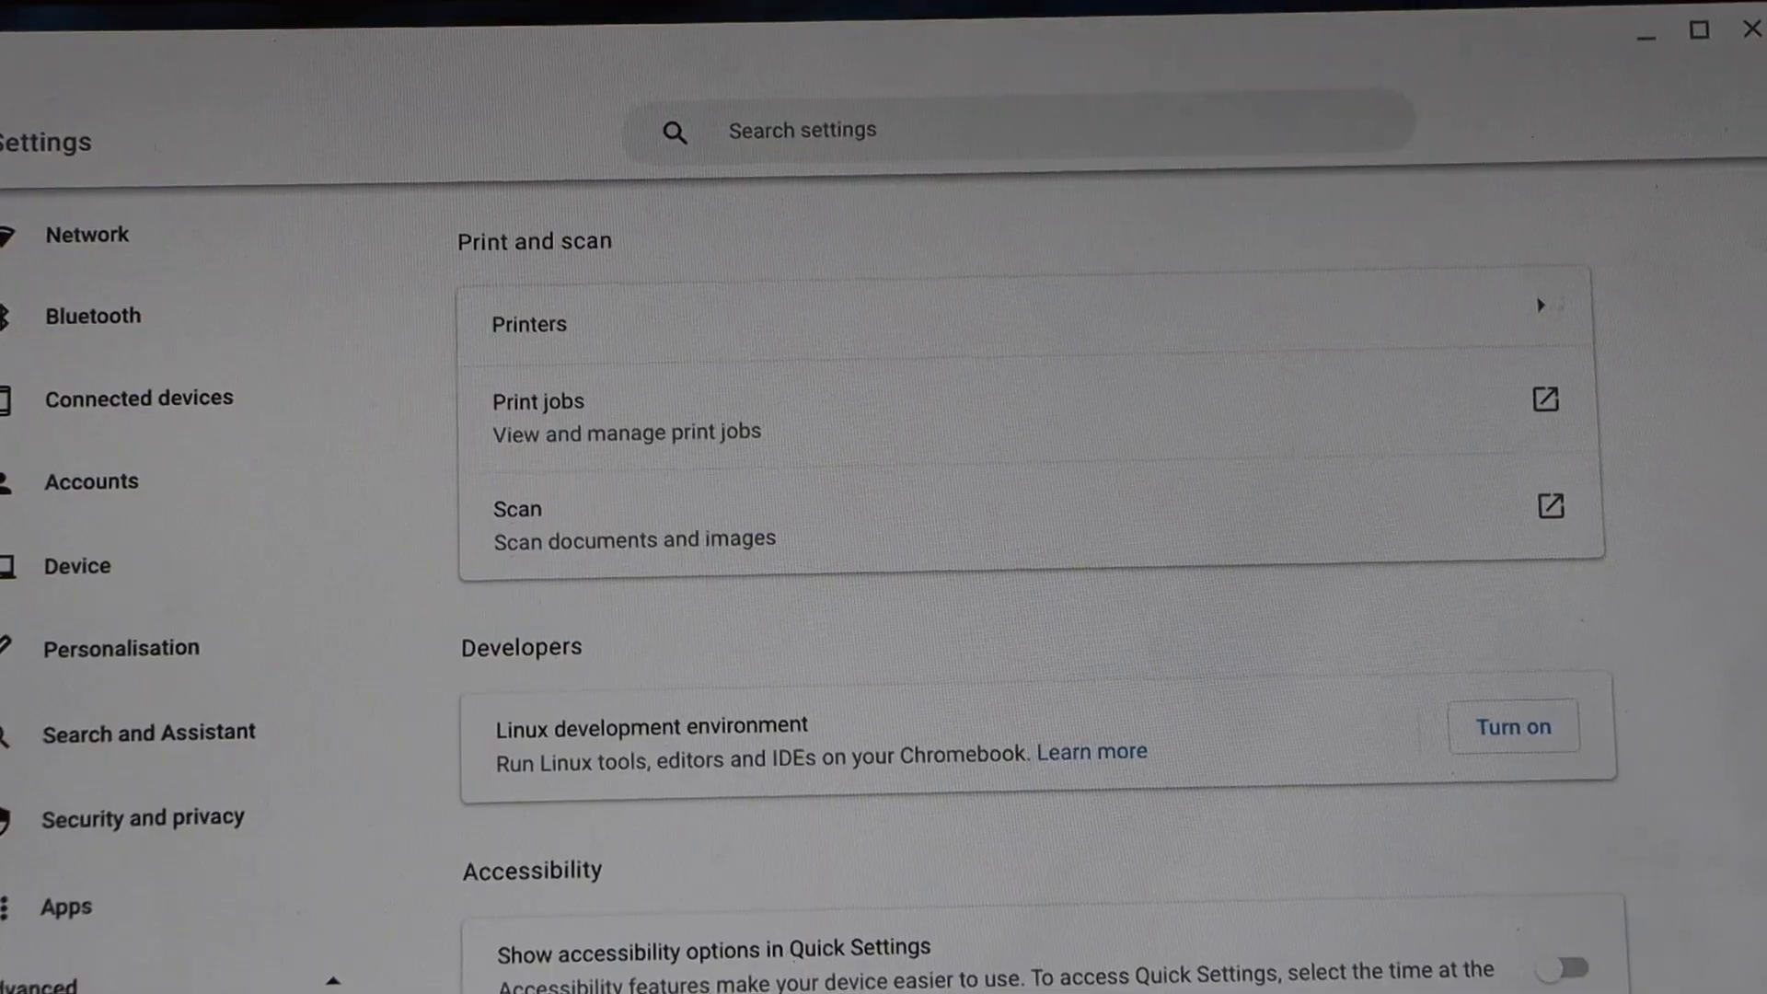
pyautogui.moveTo(1075, 320)
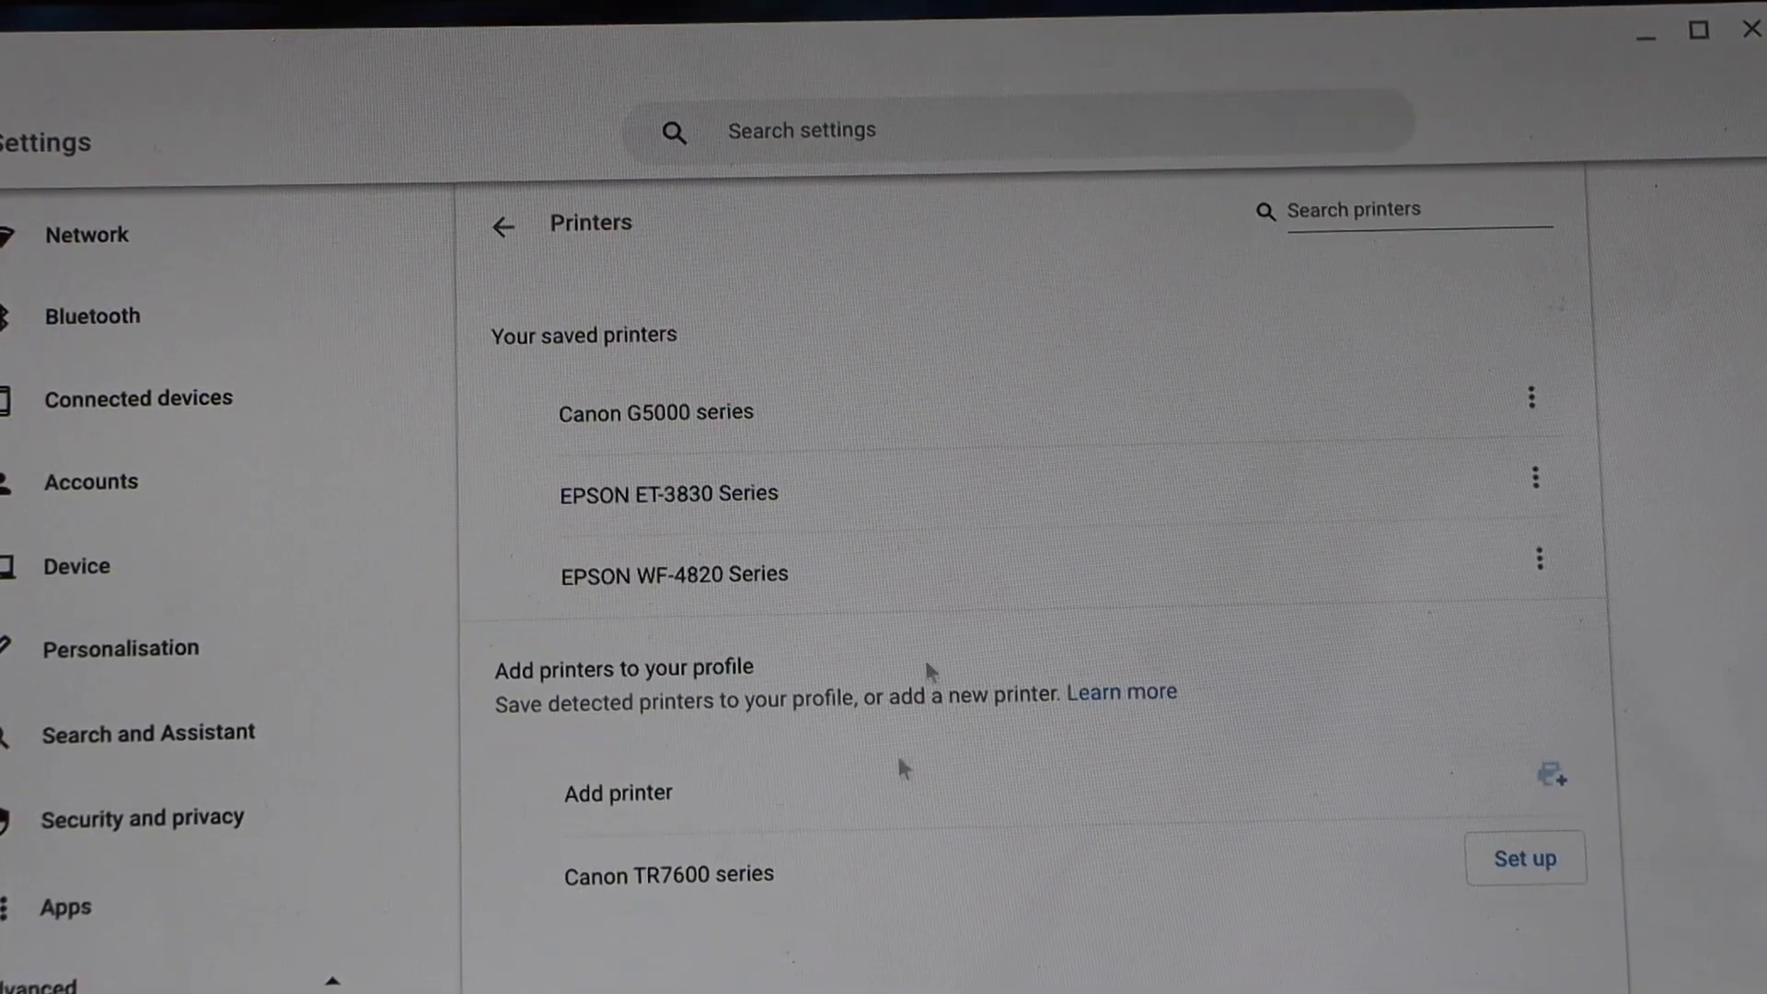
pyautogui.moveTo(899, 884)
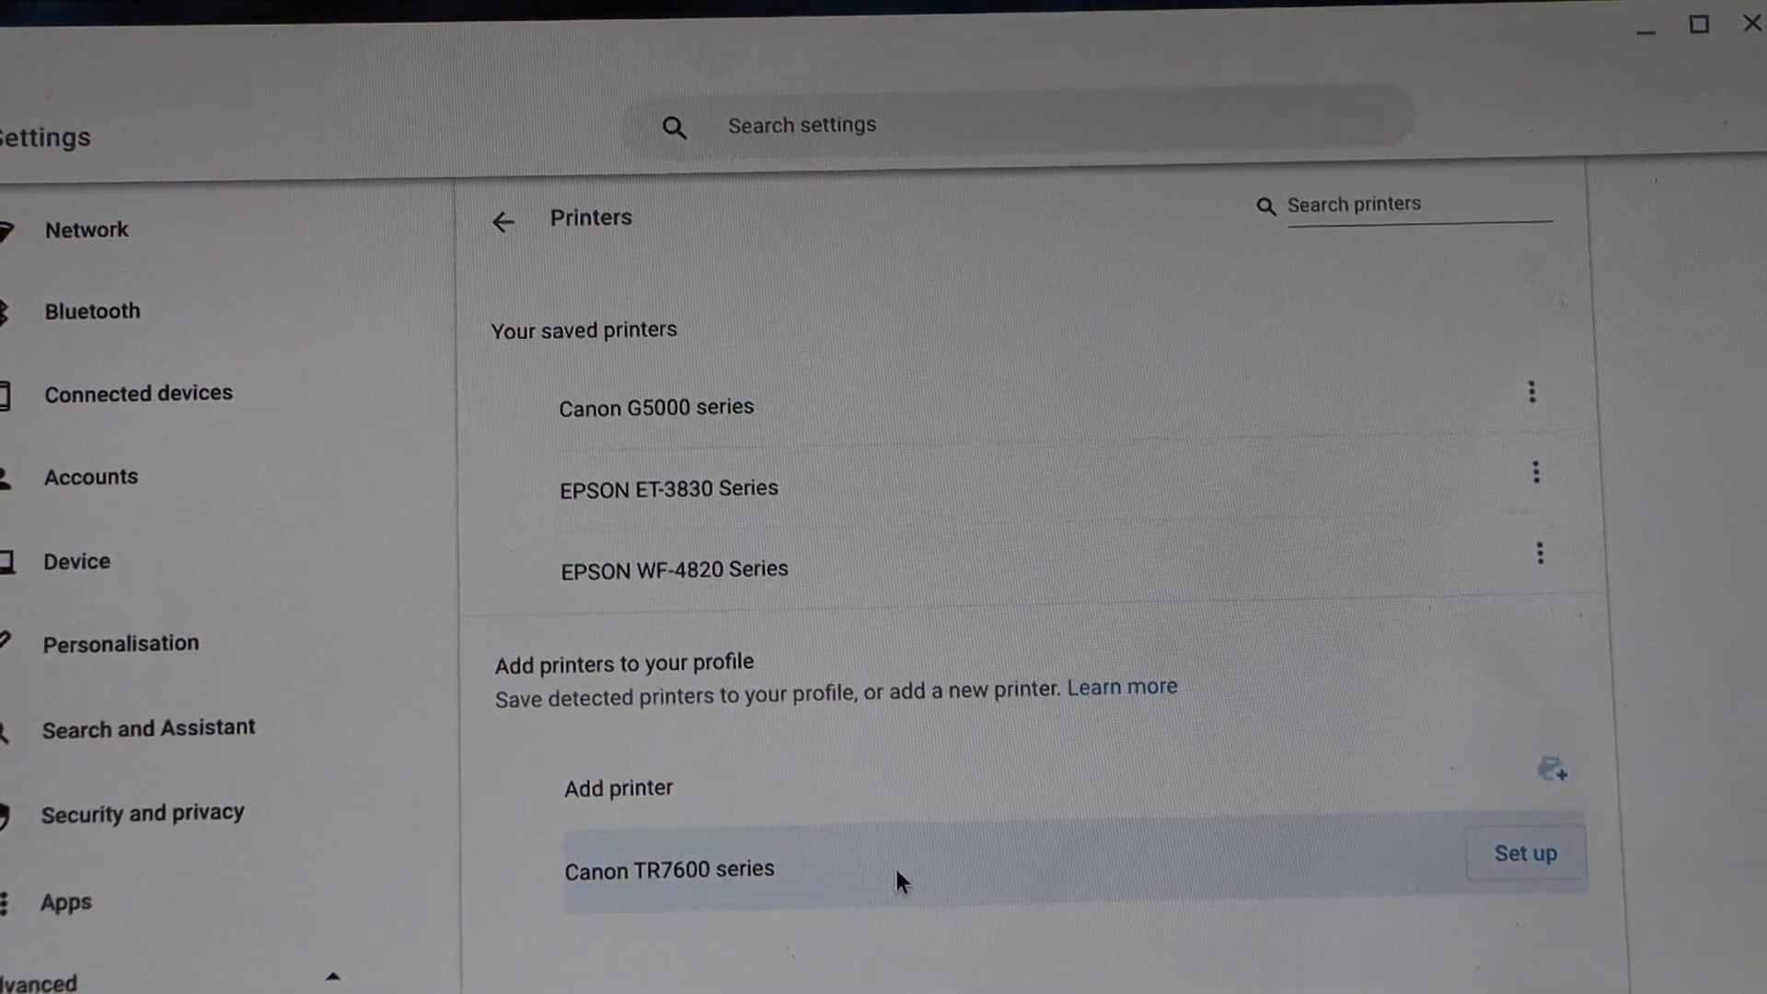
pyautogui.moveTo(1525, 857)
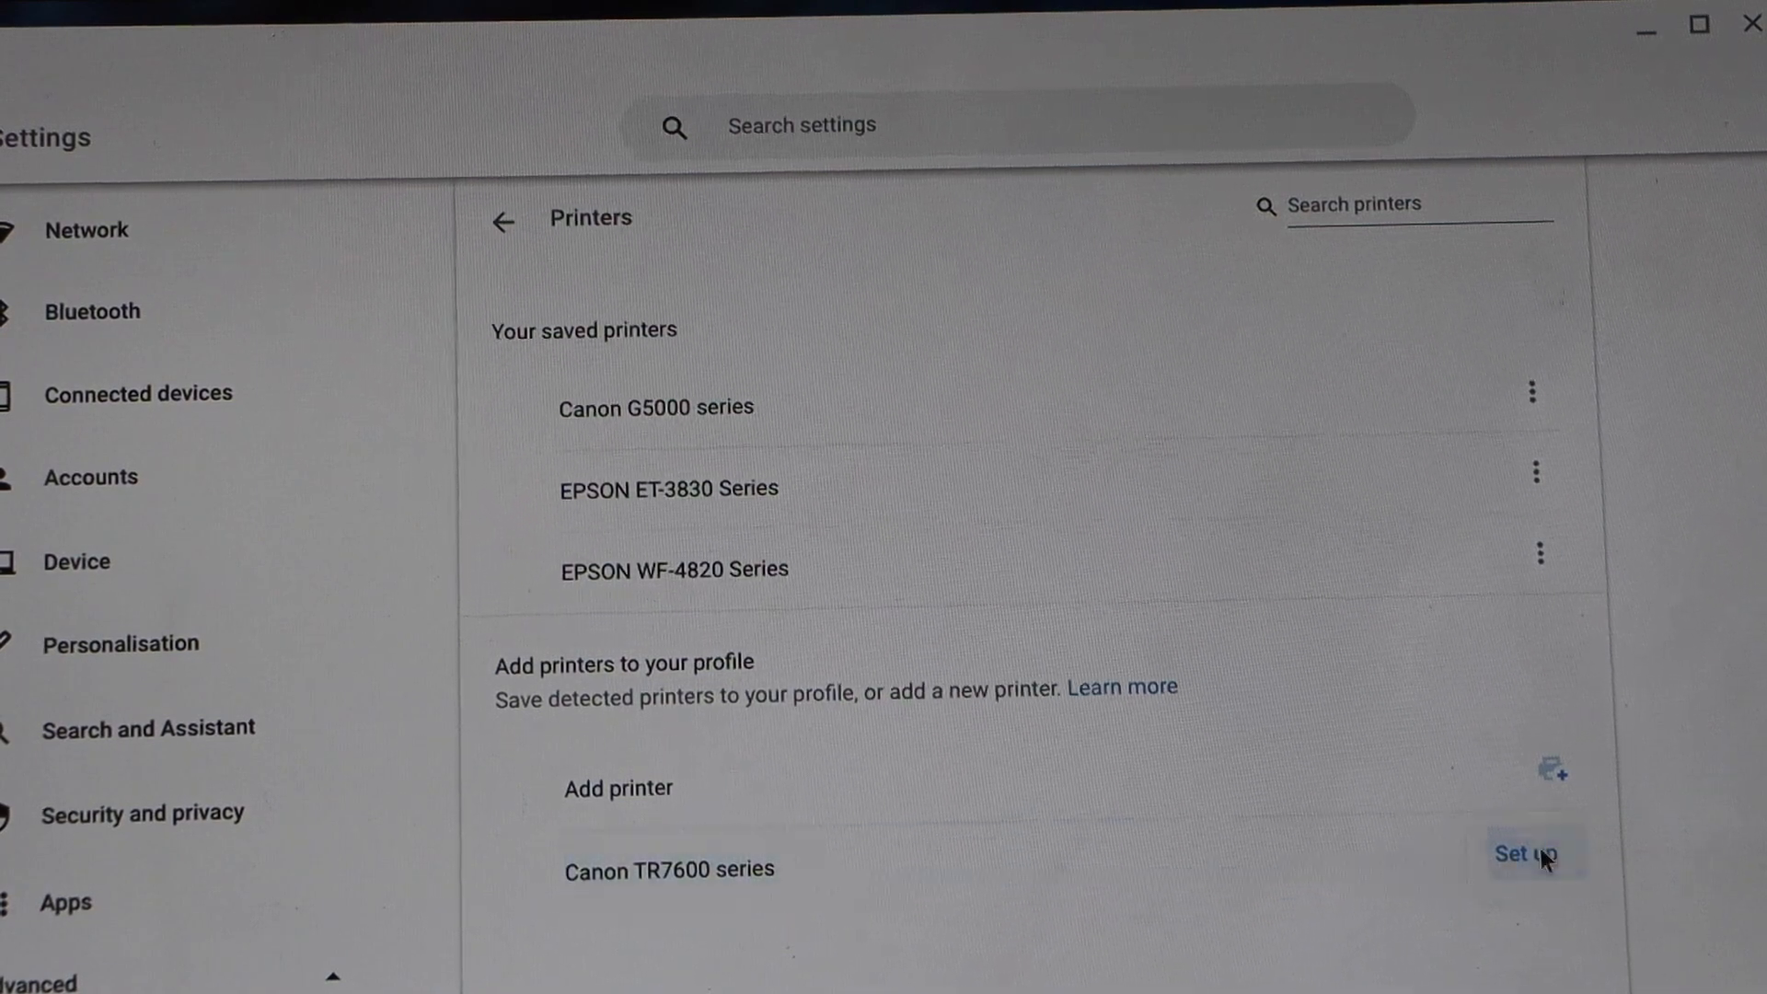
# Step: Set up the Canon TR7600 series so it appears among saved printers
pyautogui.click(1530, 853)
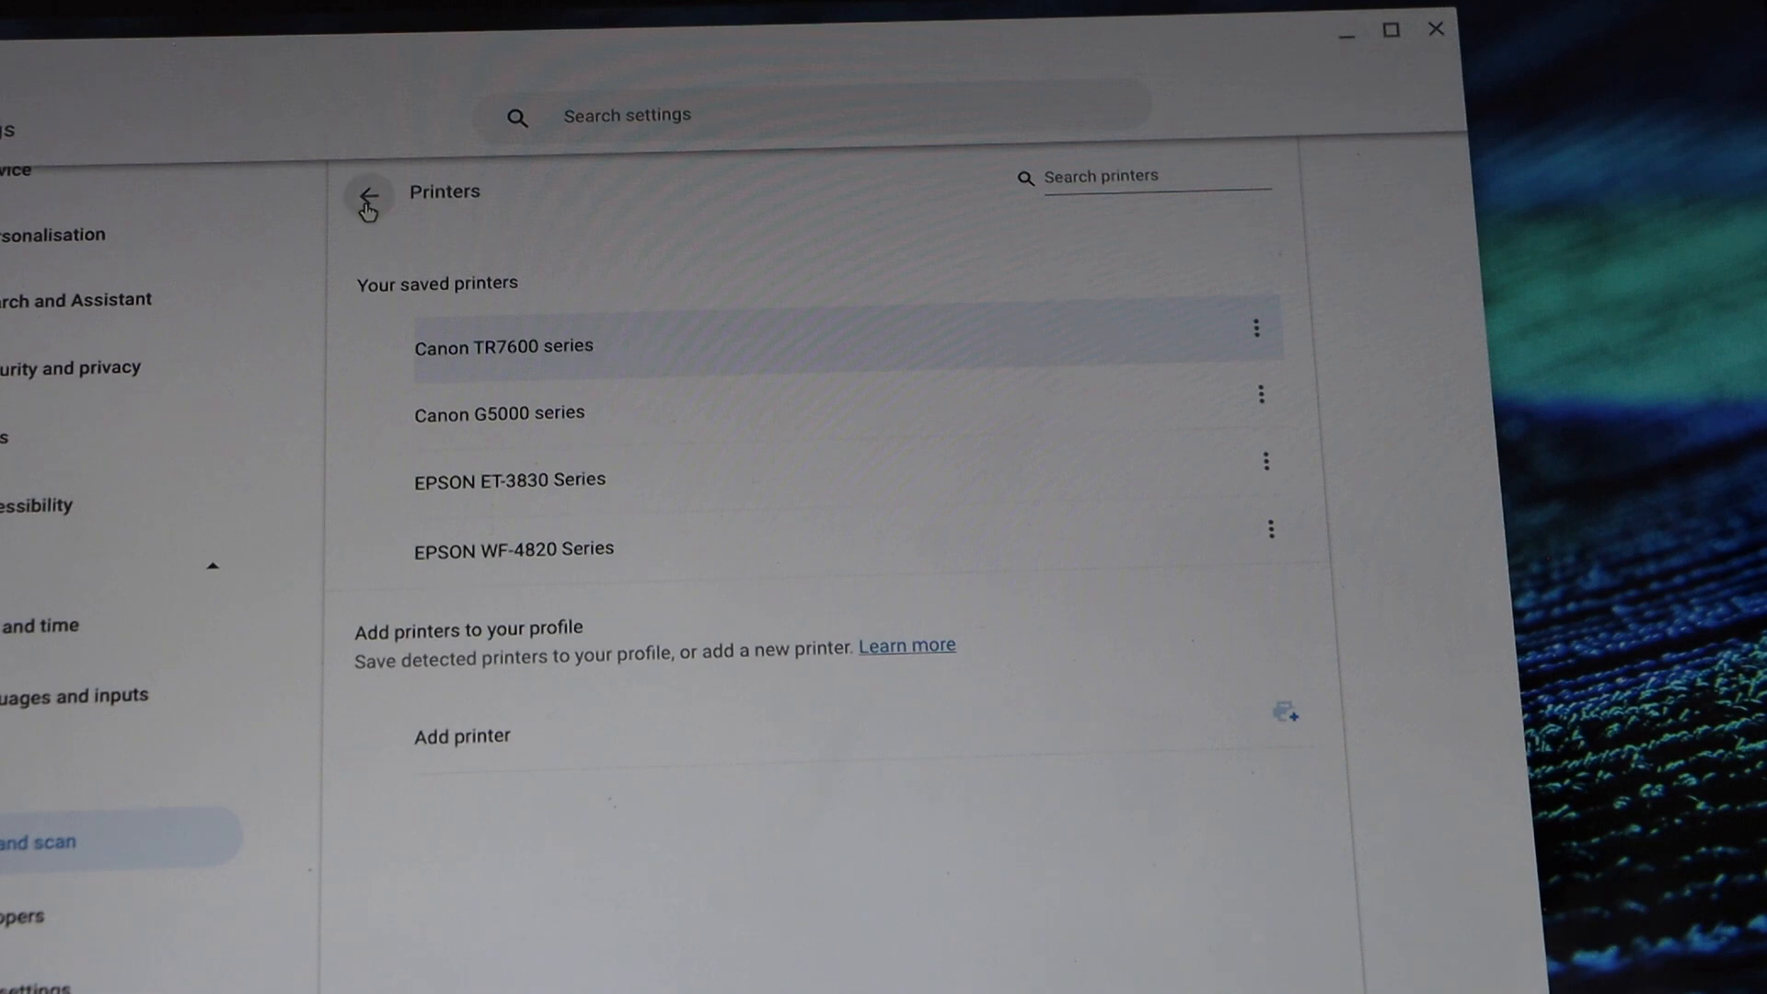
# Step: Open scan_20230301-135222.pdf from My files and dismiss the Gallery intro
pyautogui.click(366, 195)
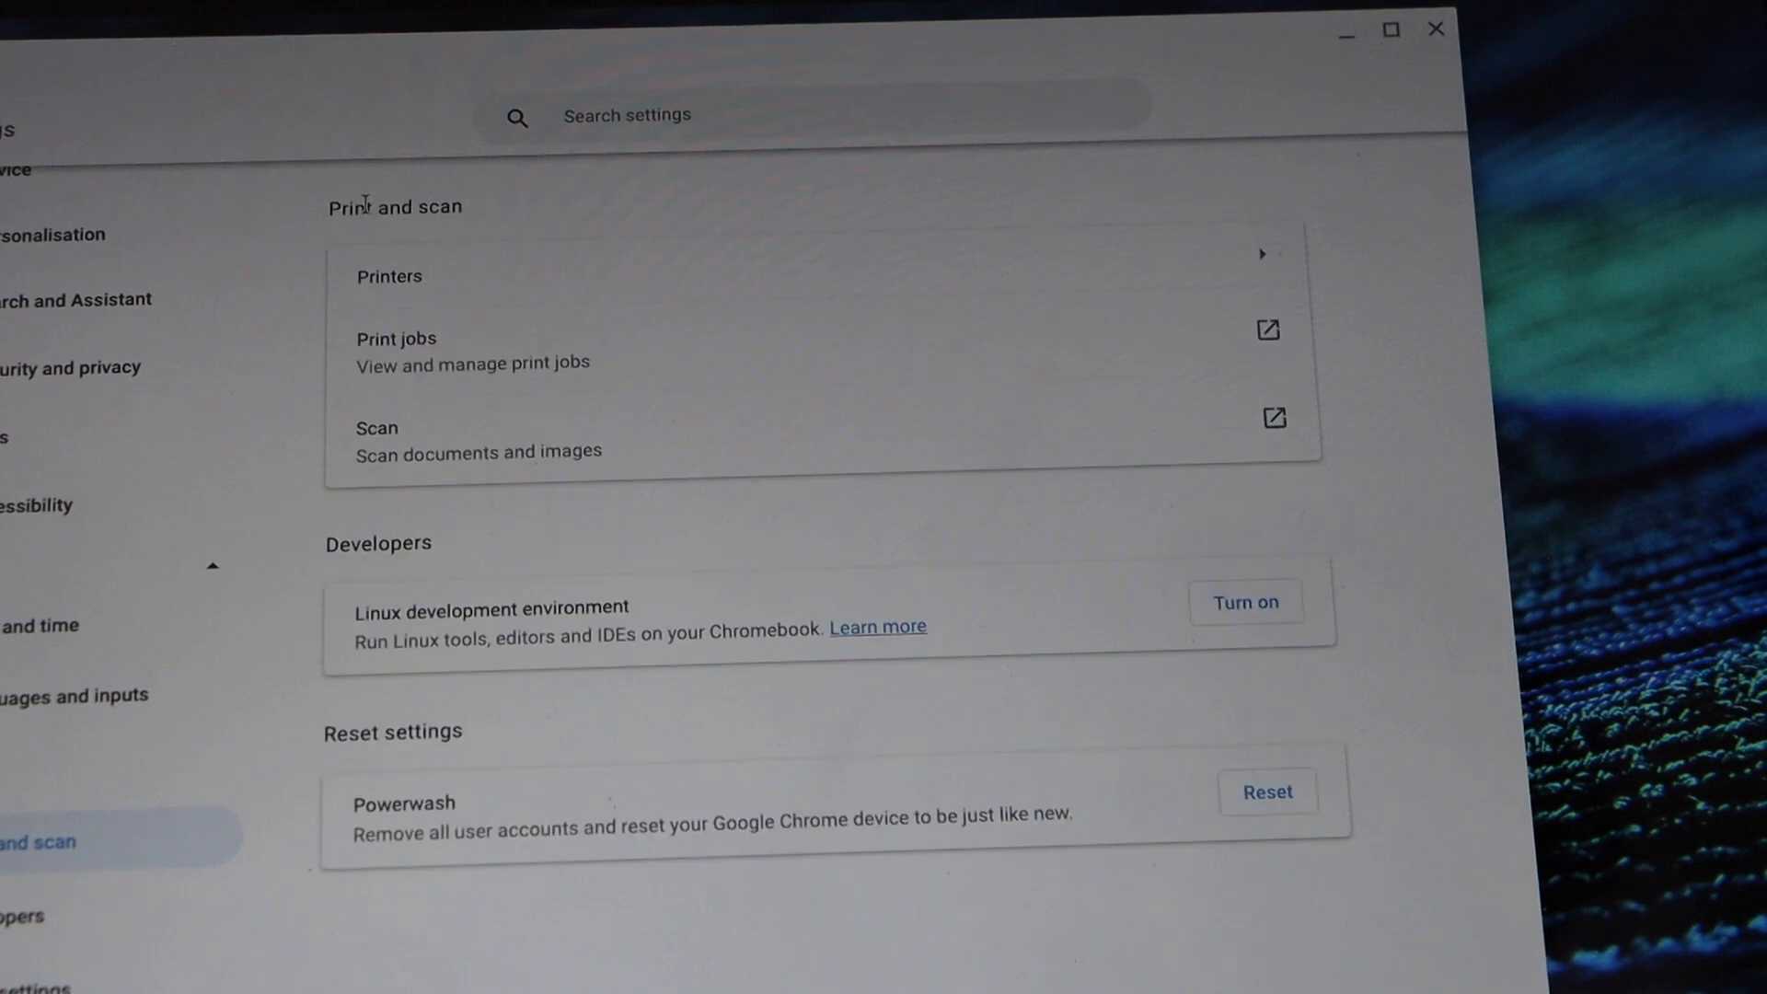
pyautogui.moveTo(372, 206)
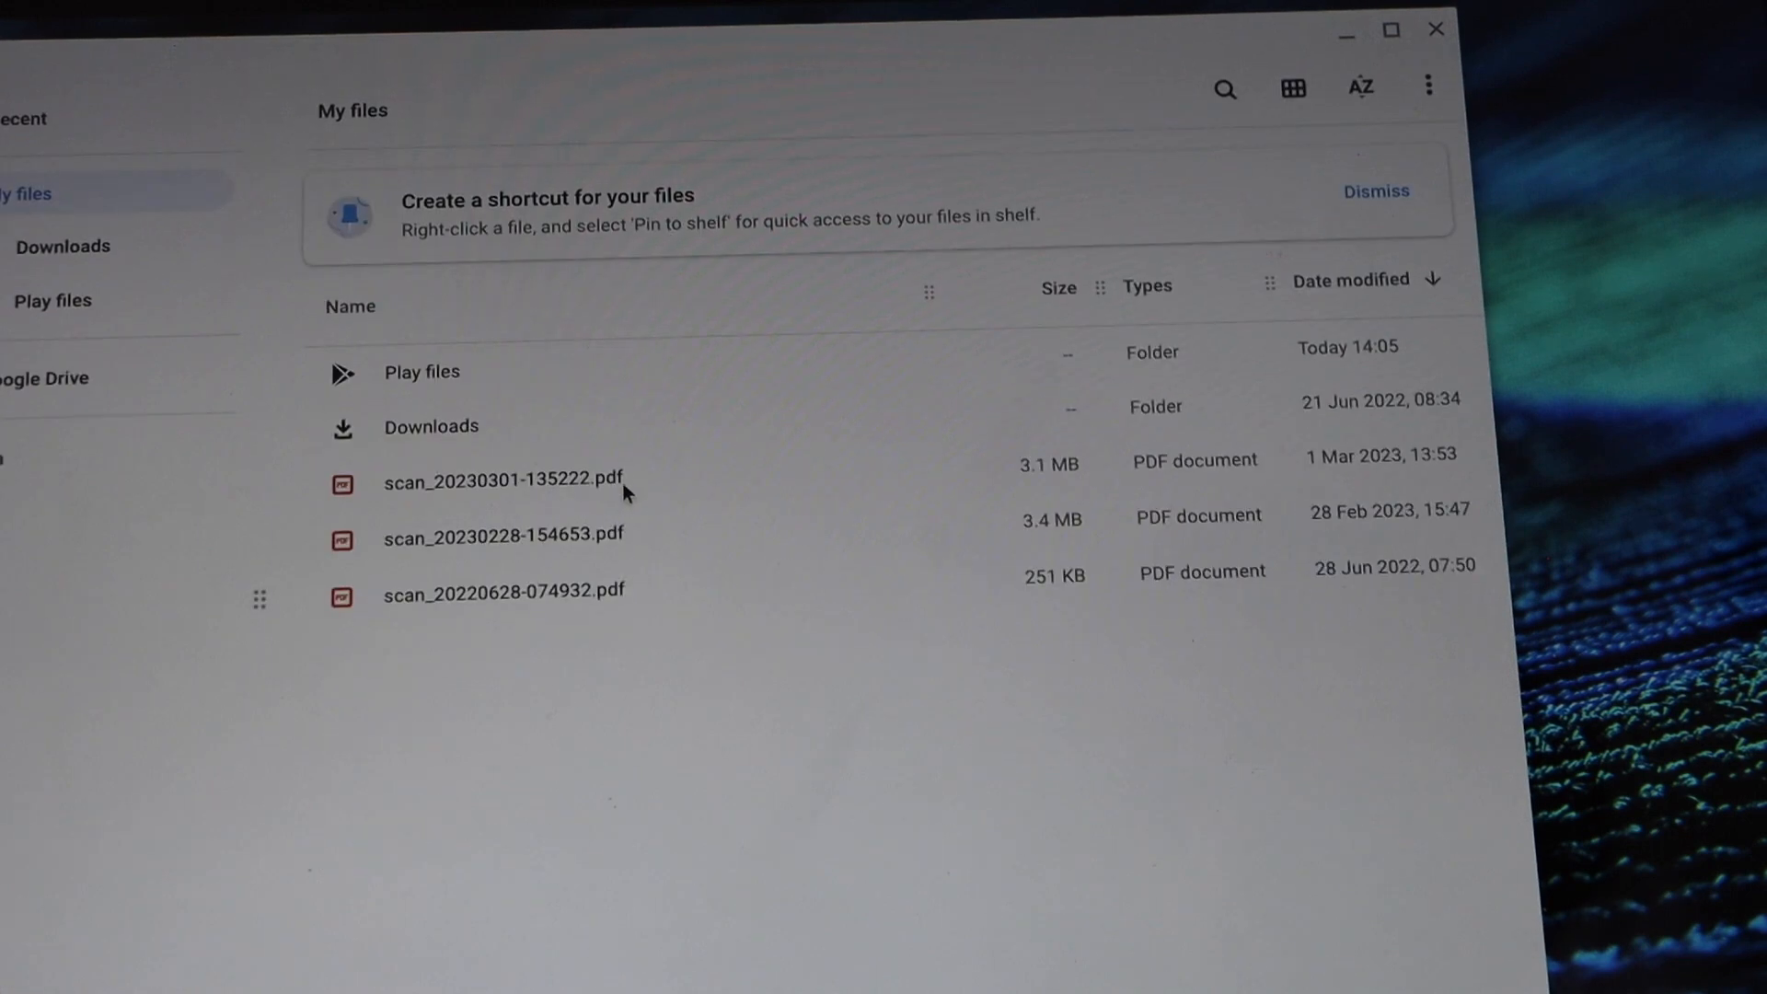
pyautogui.doubleClick(504, 478)
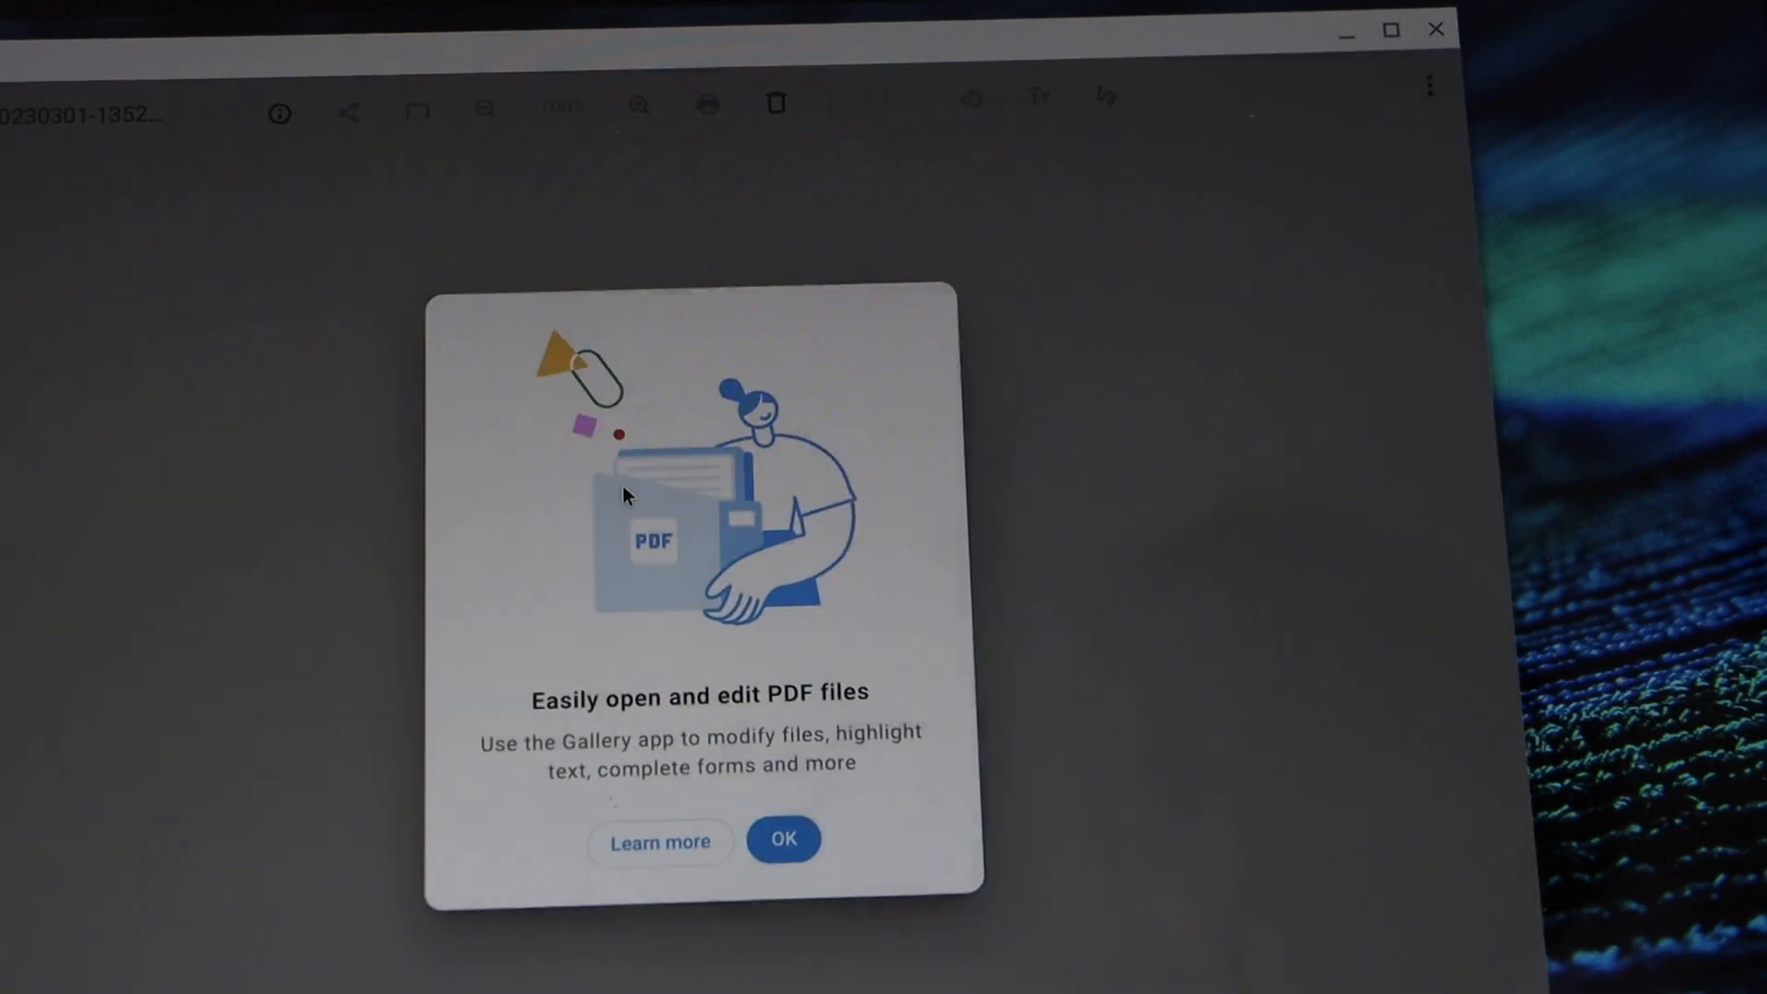
pyautogui.click(783, 839)
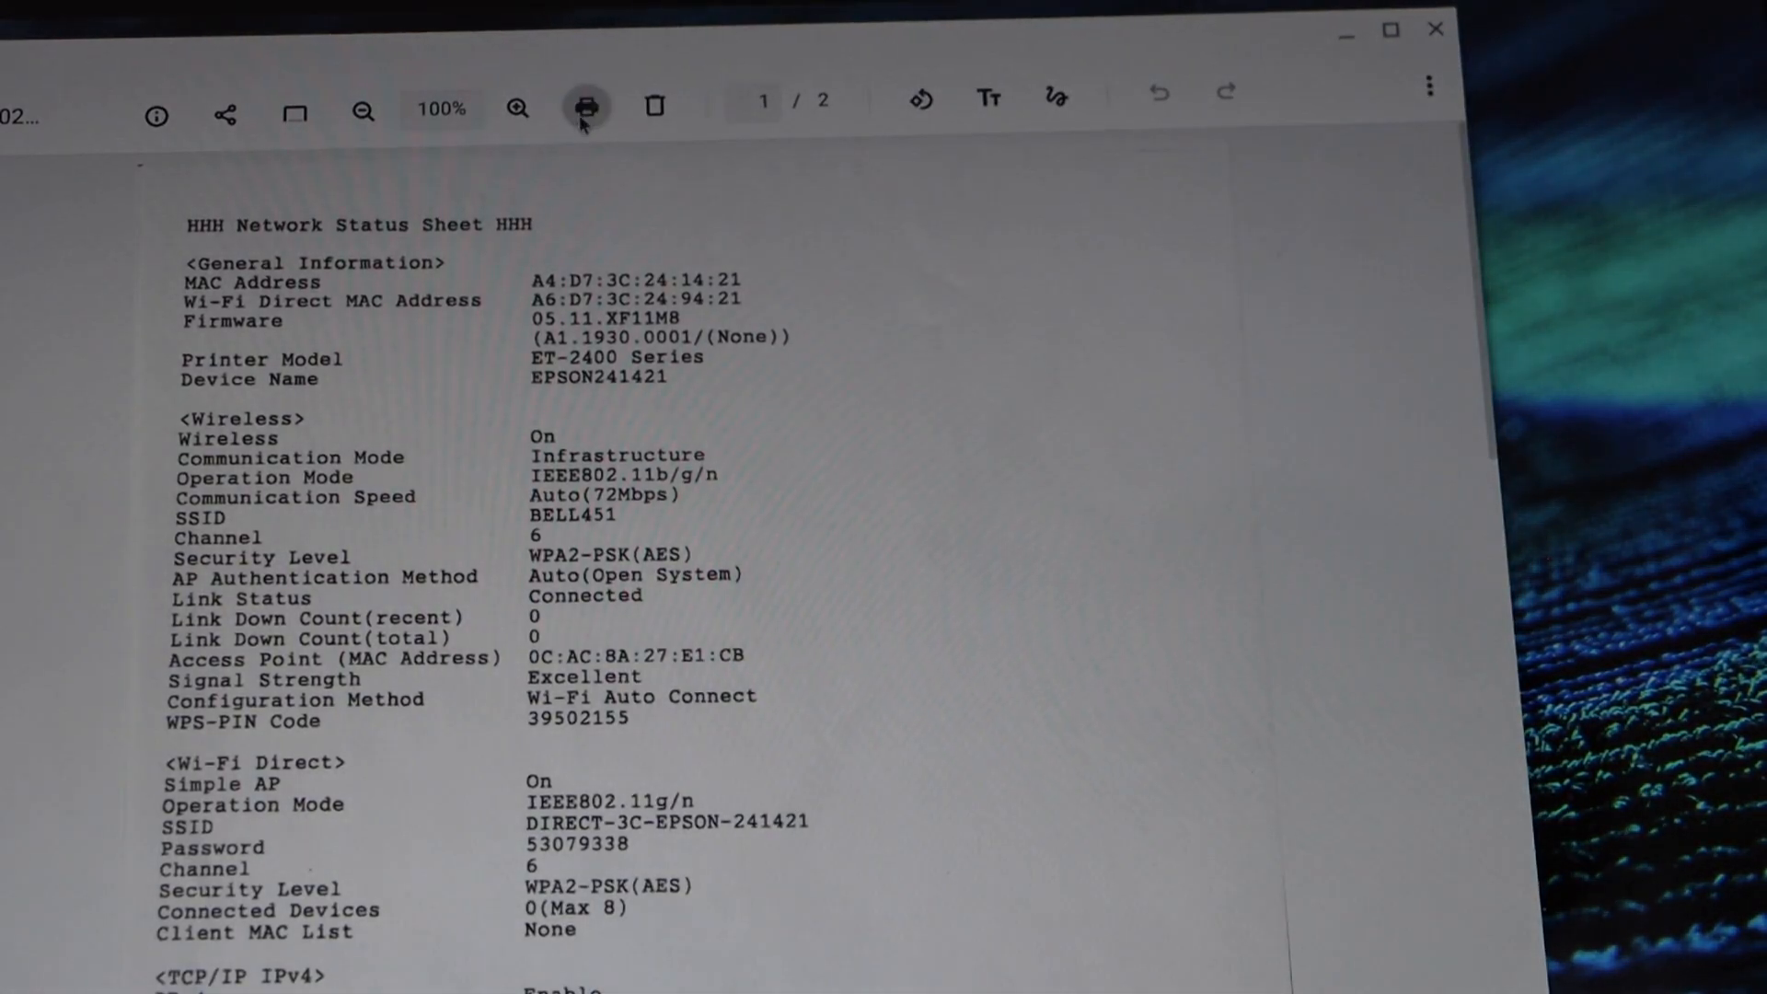
# Step: Print the network status sheet with Canon TR7600 series as the destination
pyautogui.click(586, 107)
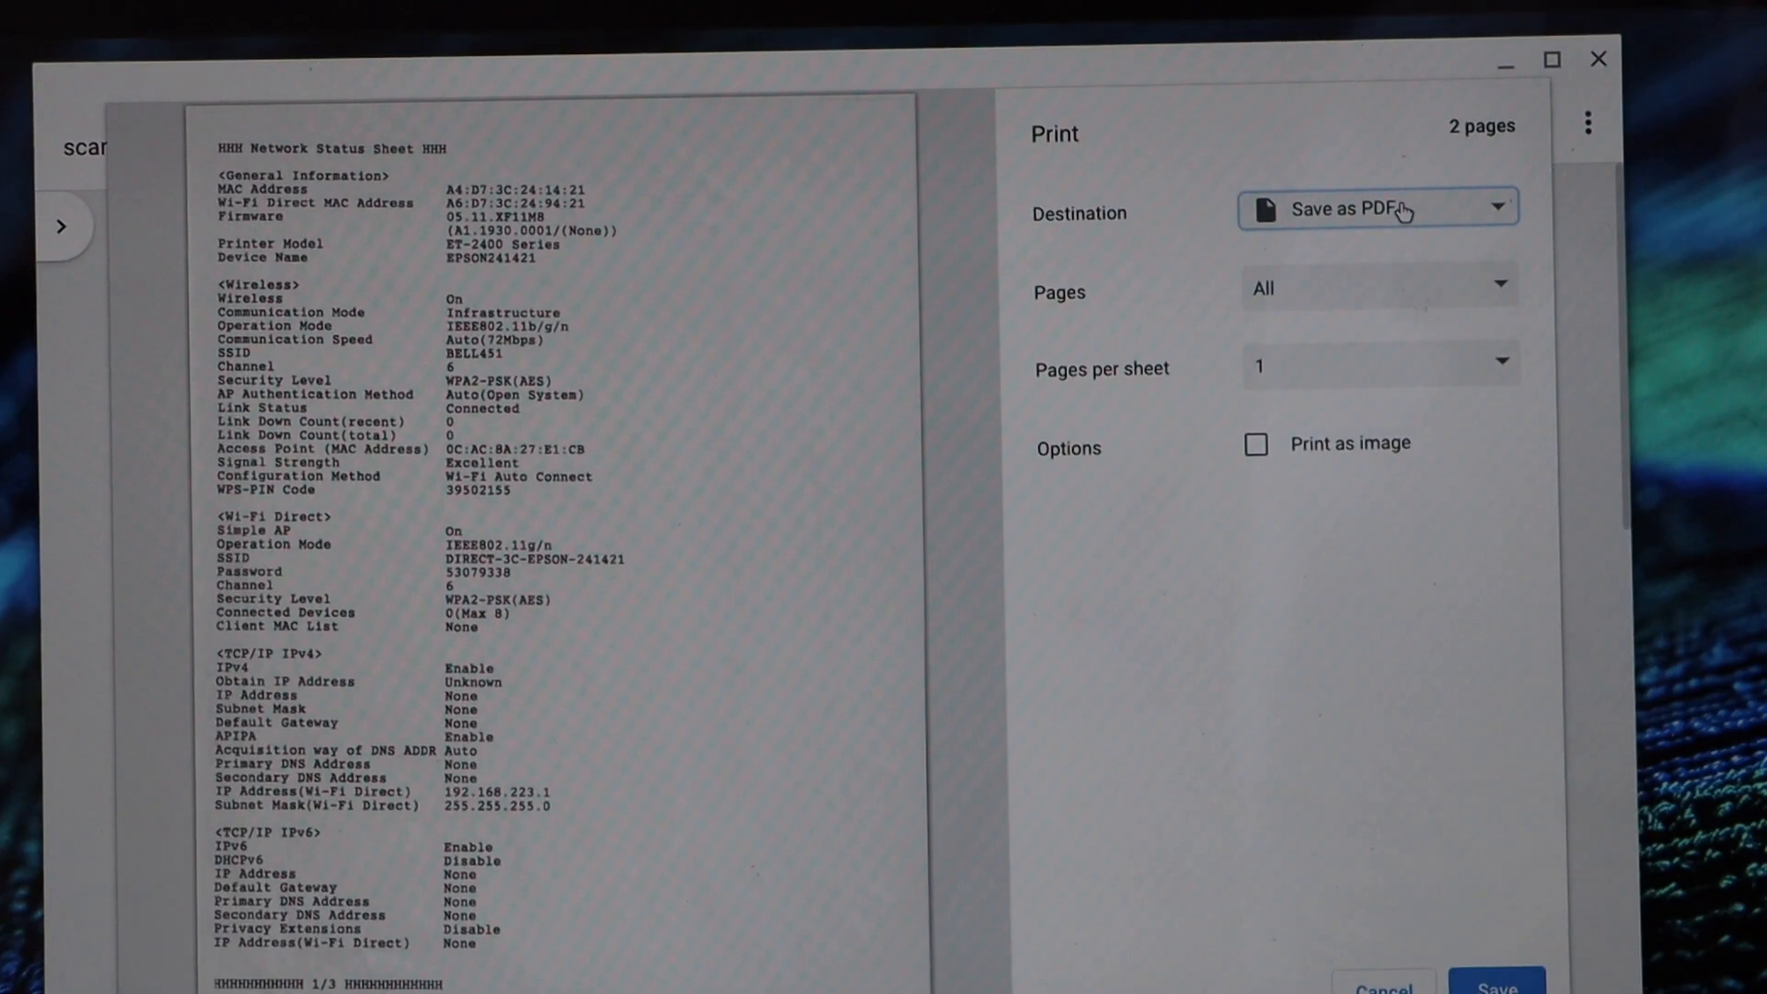
pyautogui.click(1377, 210)
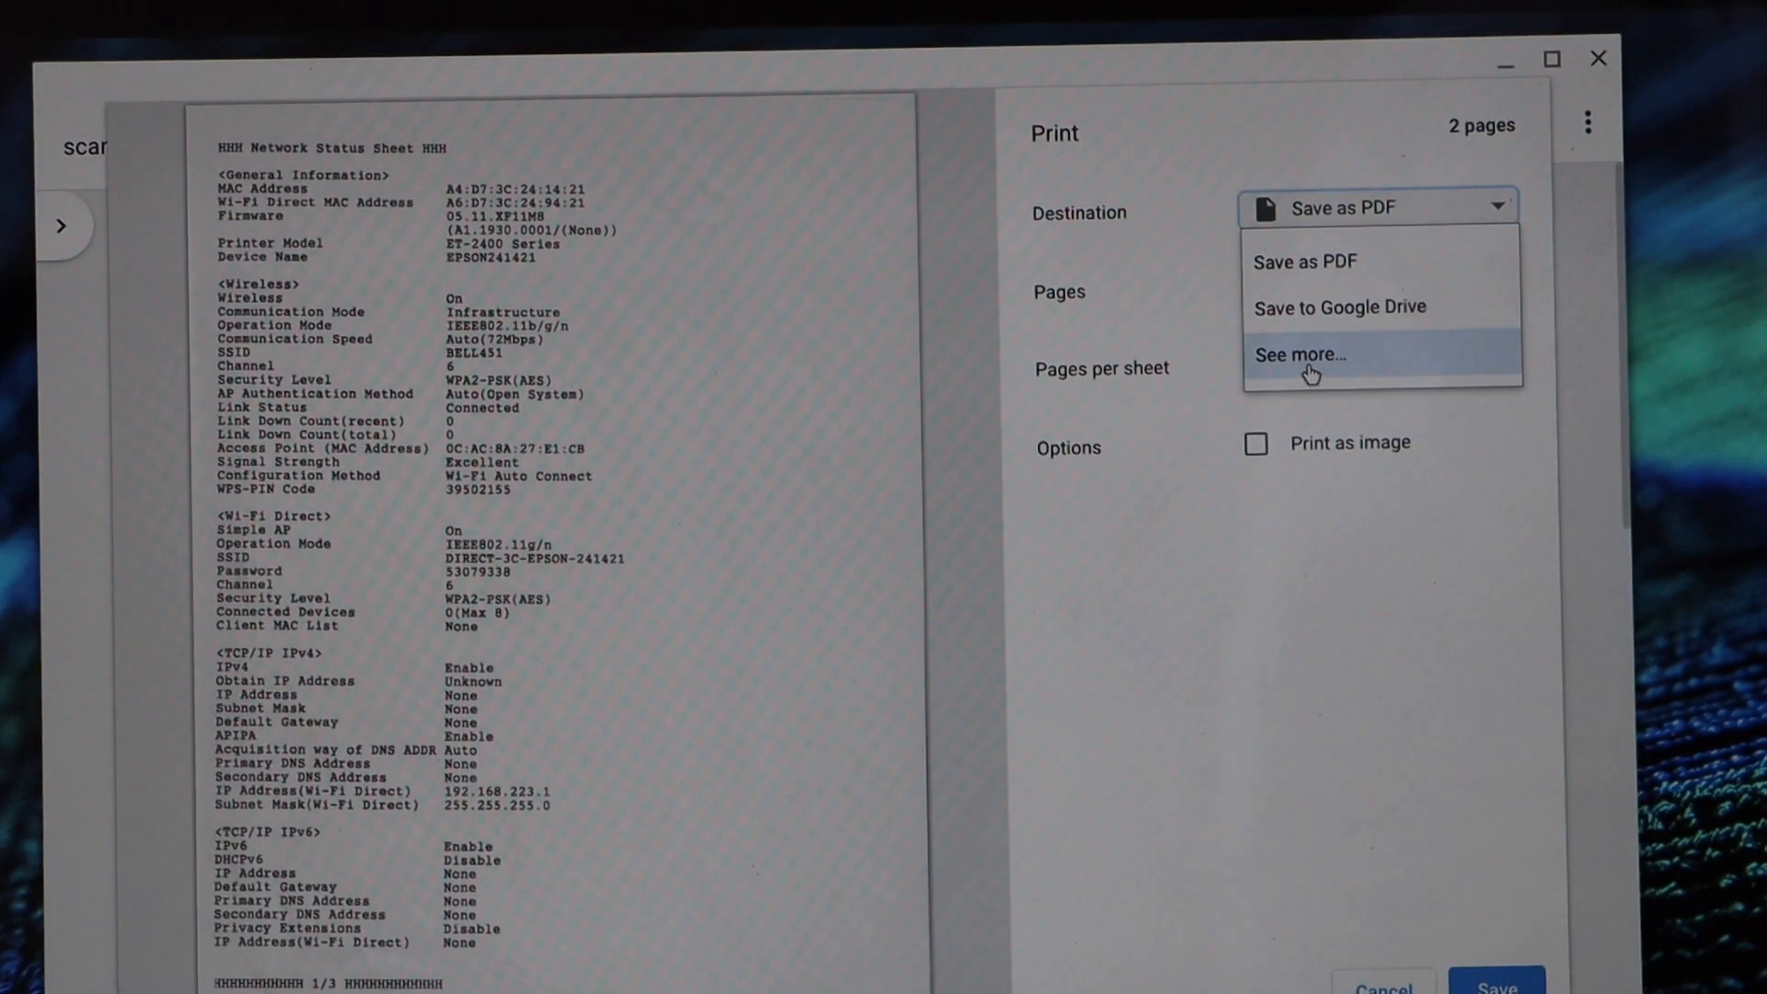
pyautogui.click(1304, 356)
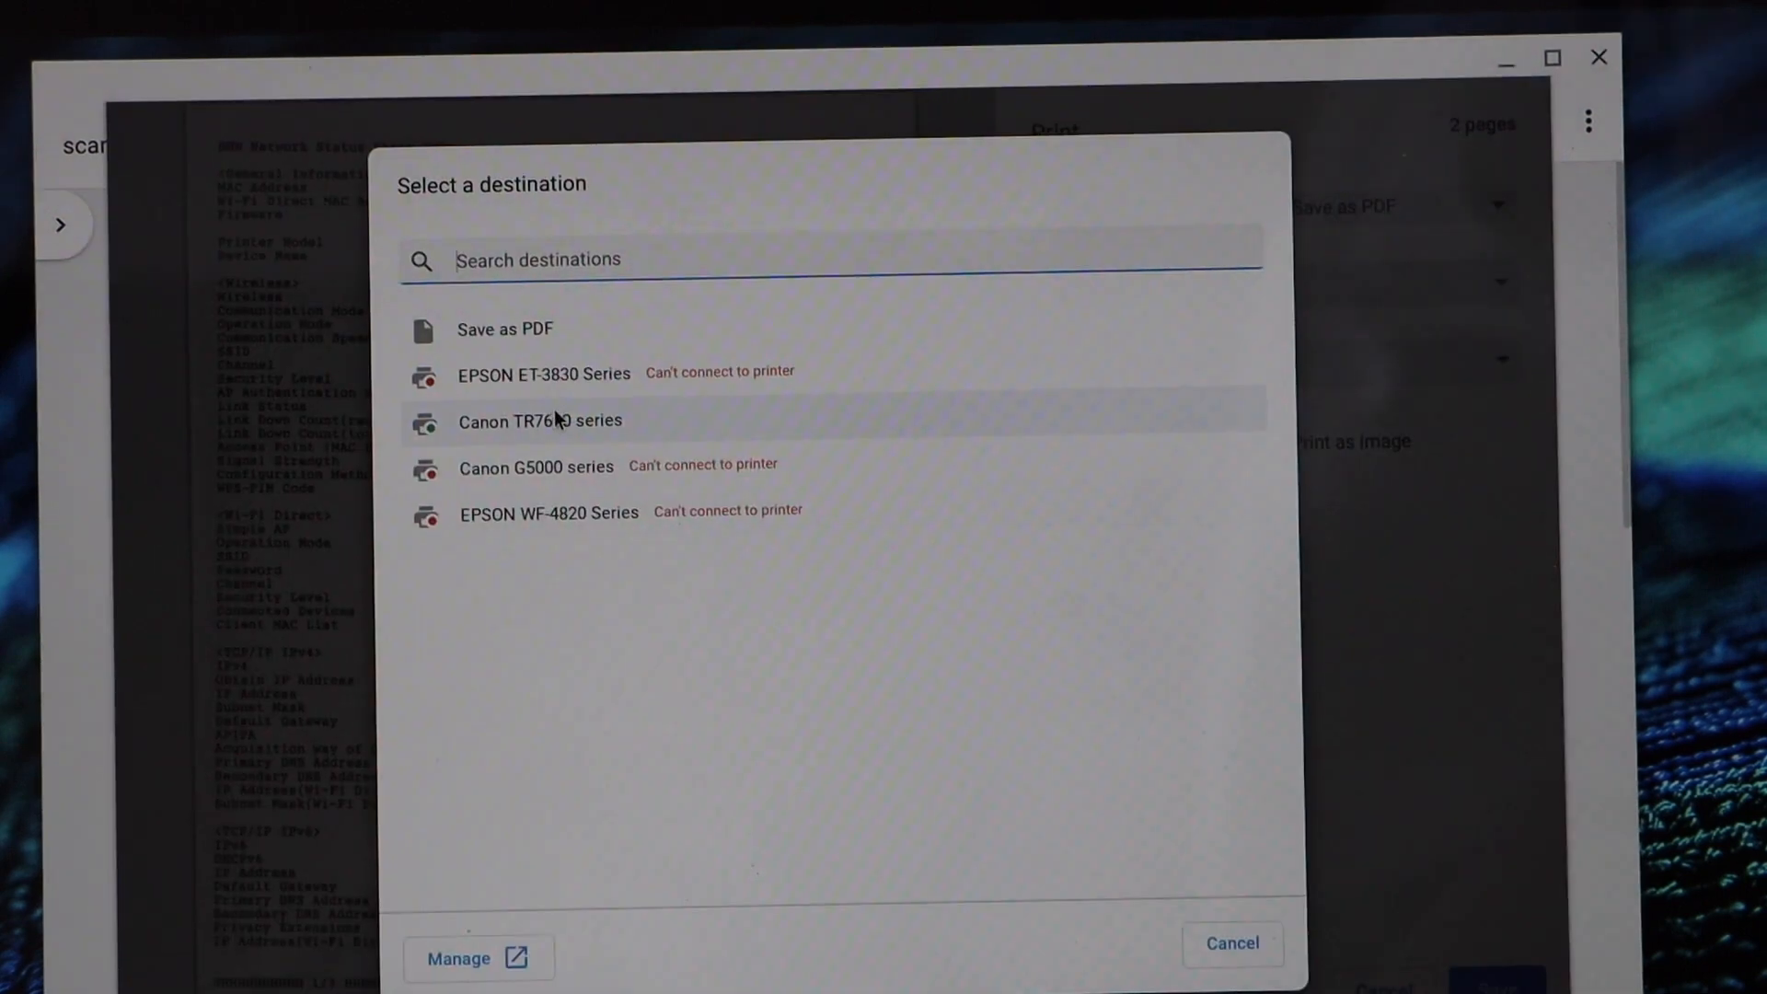
pyautogui.click(538, 420)
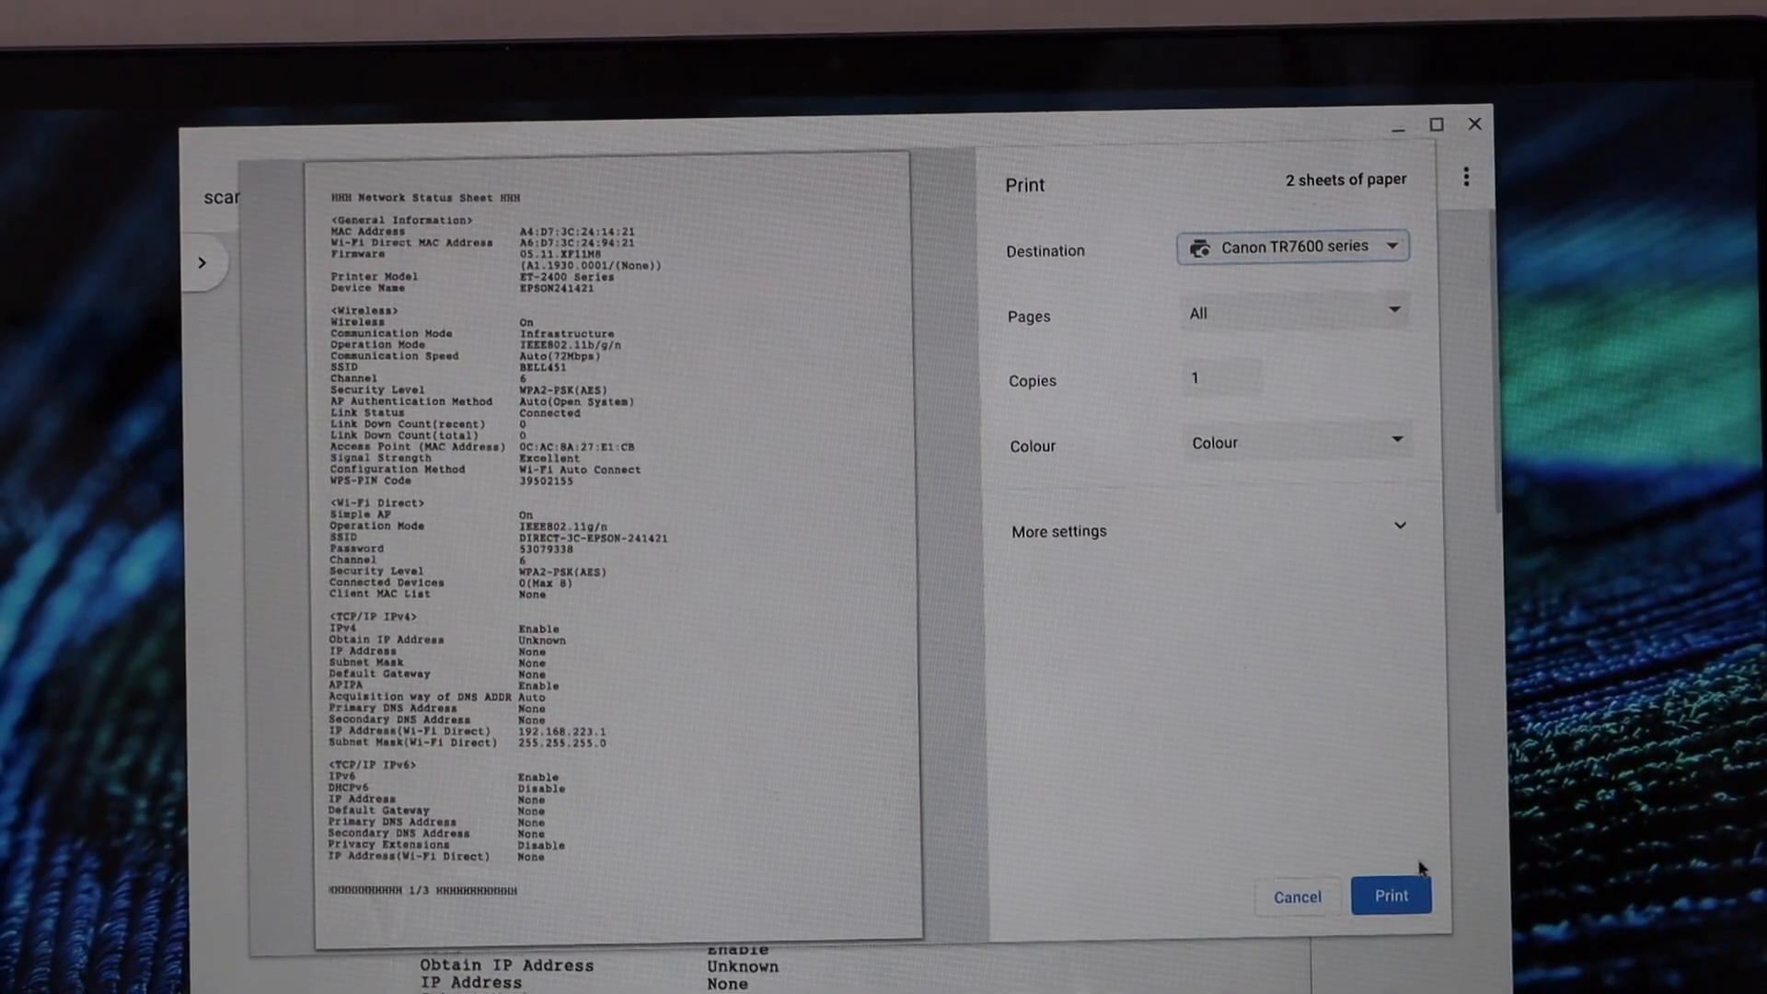
pyautogui.click(1390, 896)
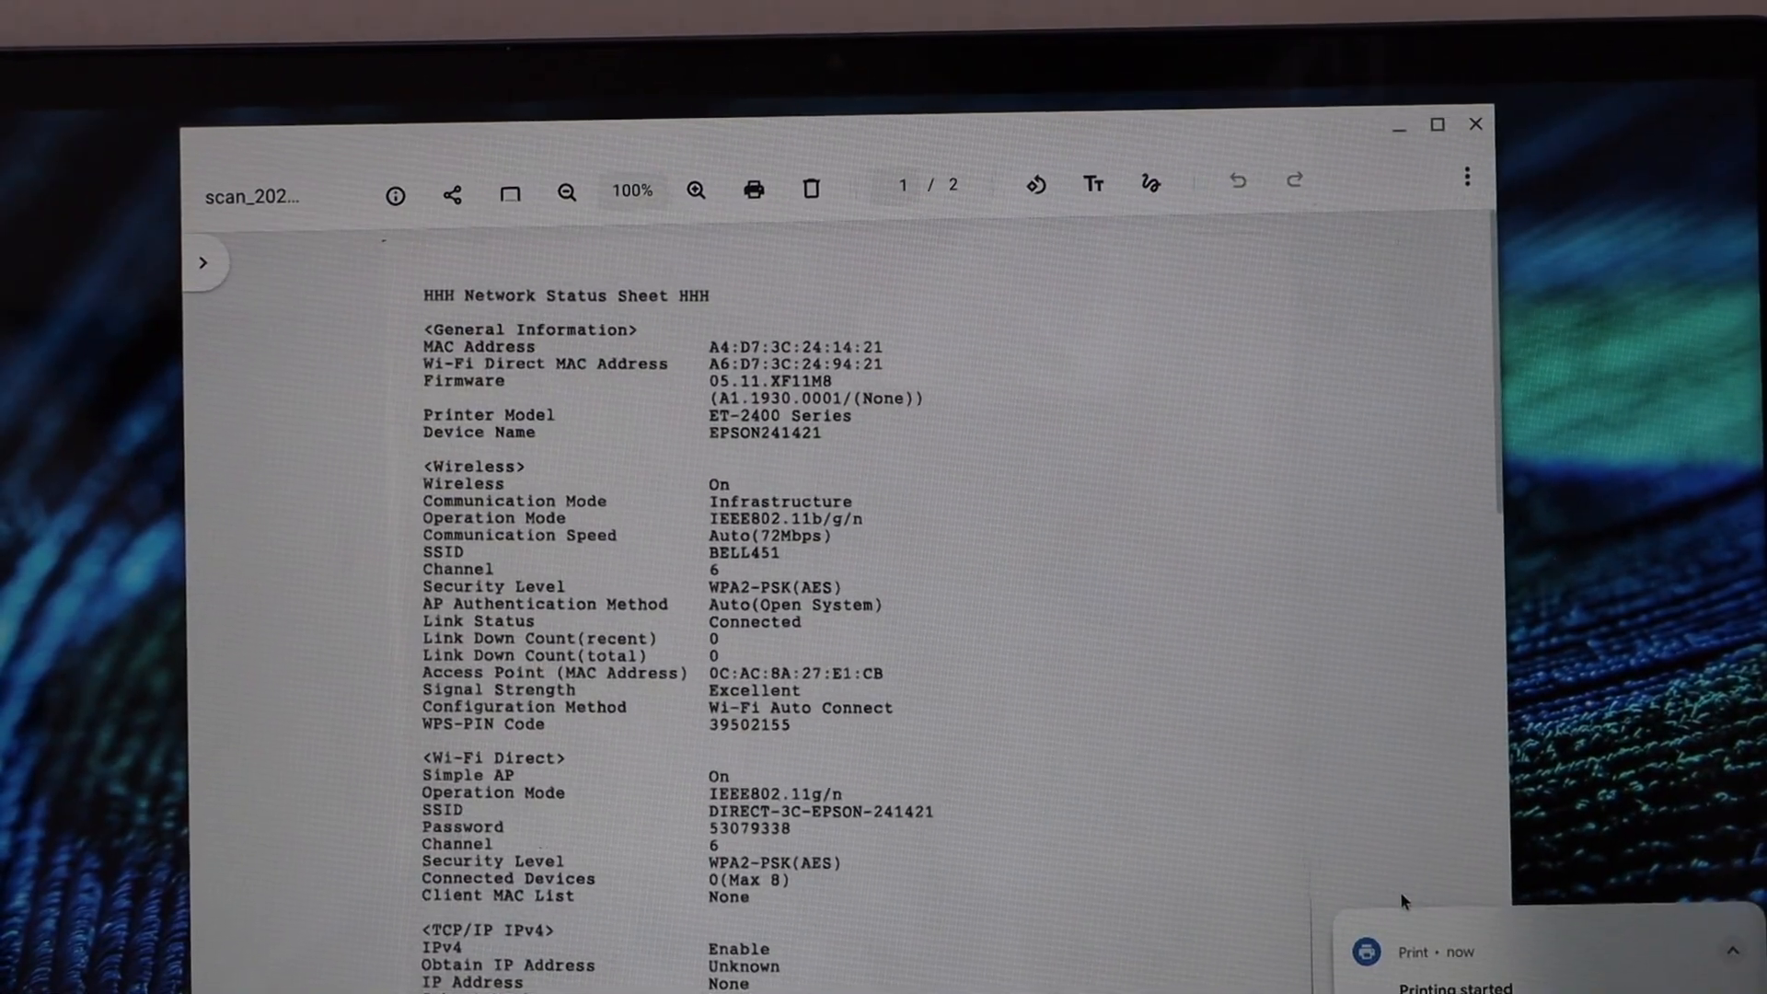